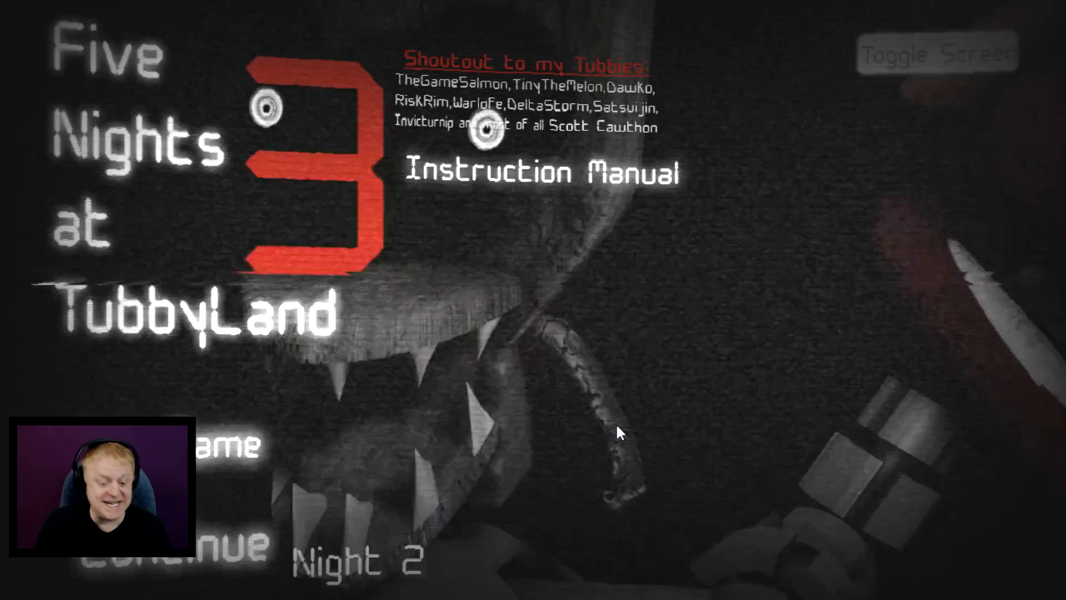
# Continue the saved game so Night 2 begins in the office with power at 91.
pyautogui.click(340, 563)
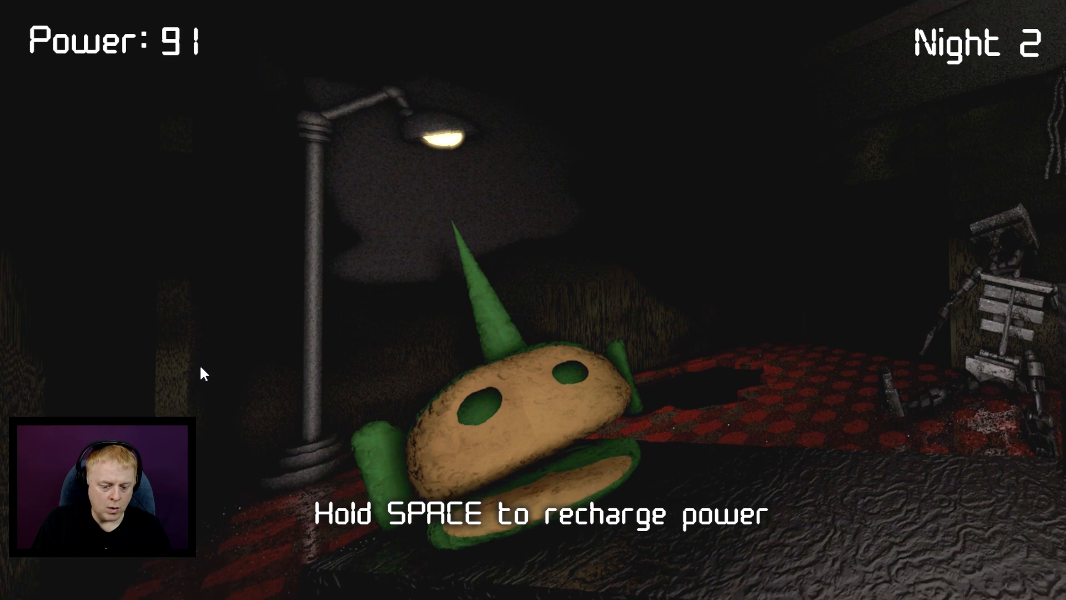
pyautogui.press('space')
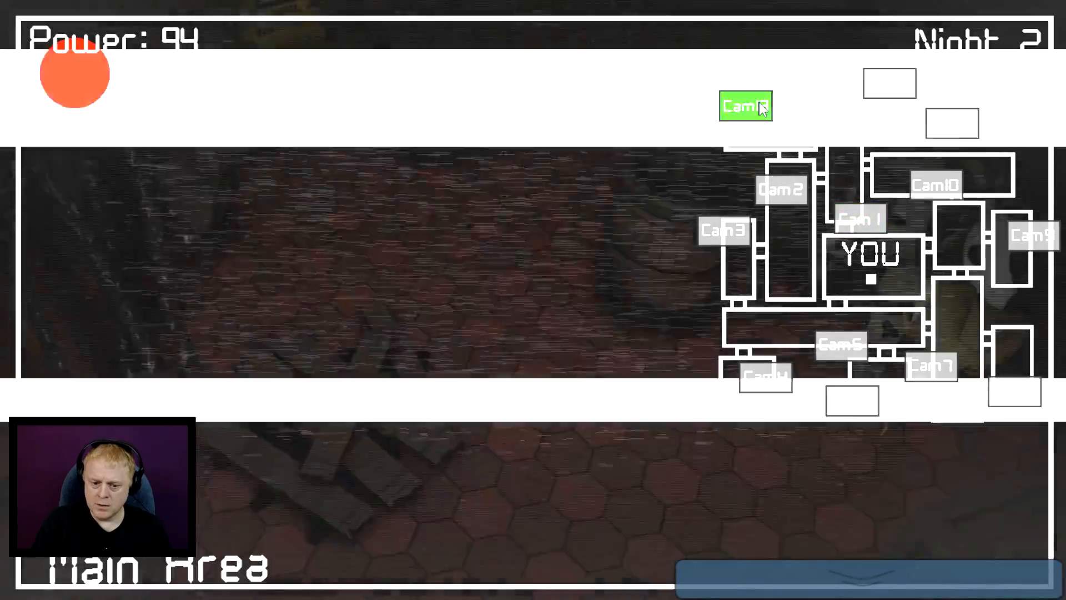
# Cycle the camera monitor to the Main Area feed and watch it while power sits at 78.
pyautogui.click(745, 107)
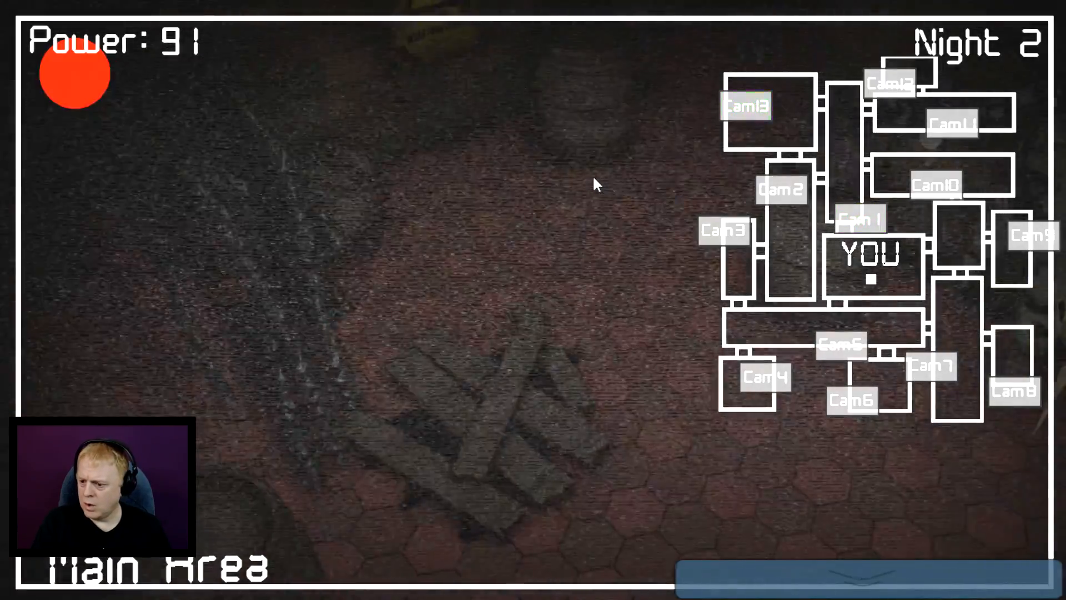
pyautogui.click(746, 107)
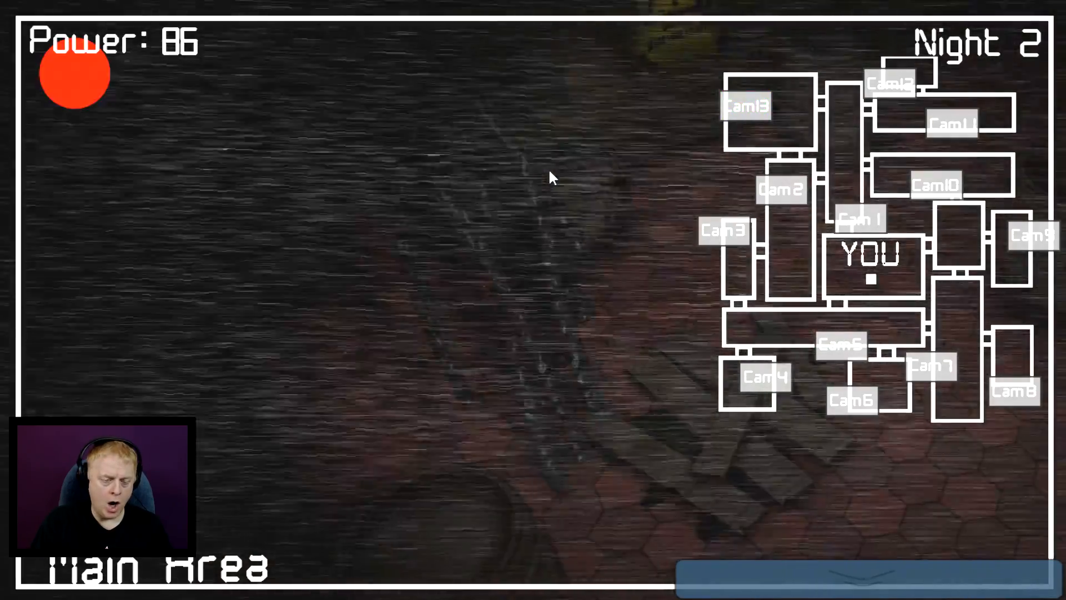
pyautogui.click(746, 106)
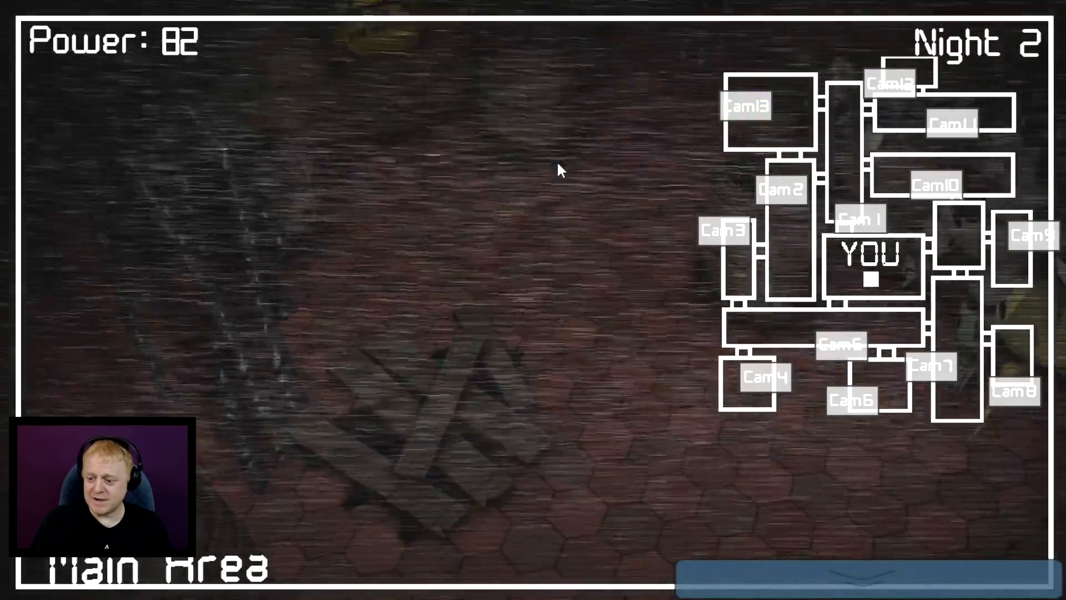
pyautogui.click(745, 107)
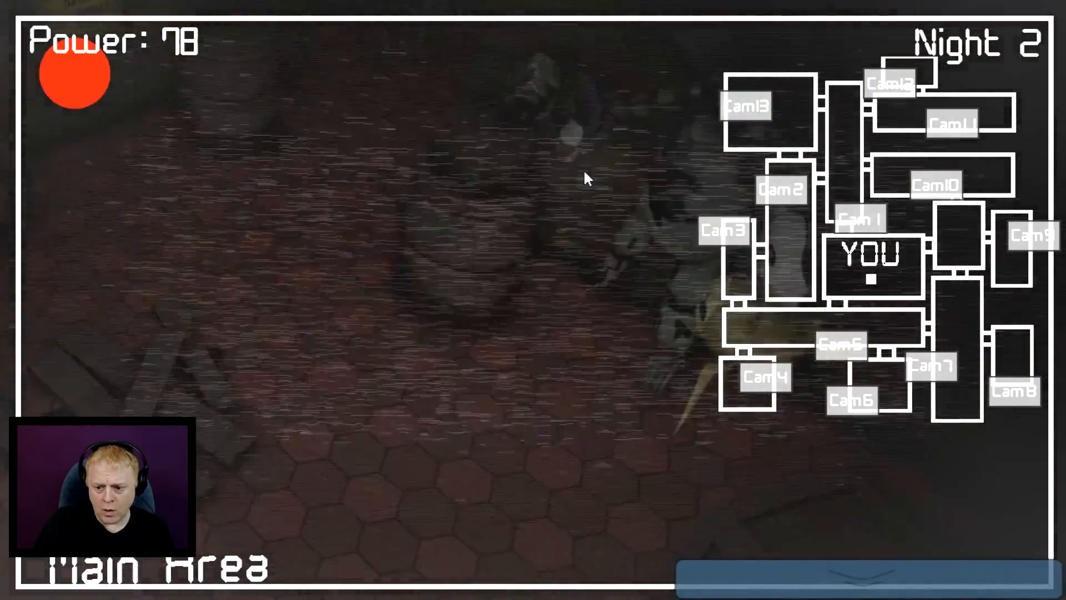
pyautogui.click(746, 107)
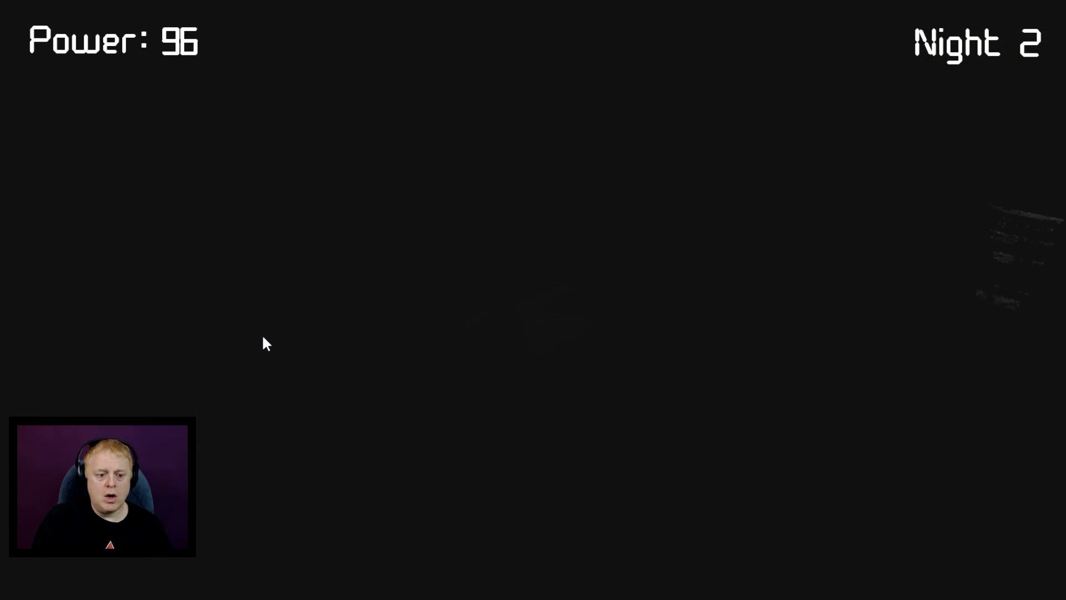
pyautogui.moveTo(308, 346)
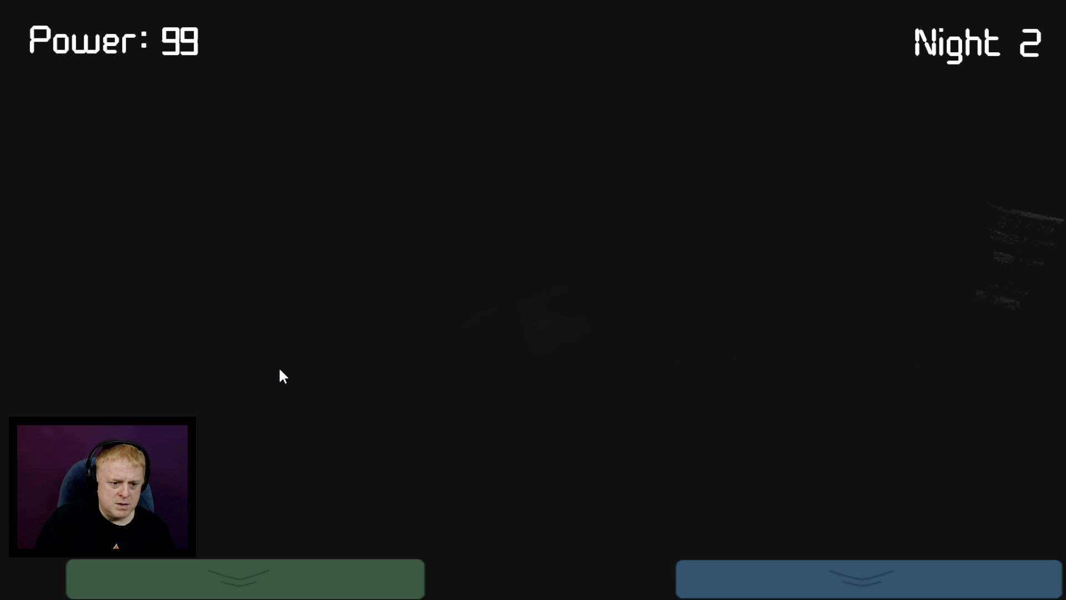
pyautogui.moveTo(281, 414)
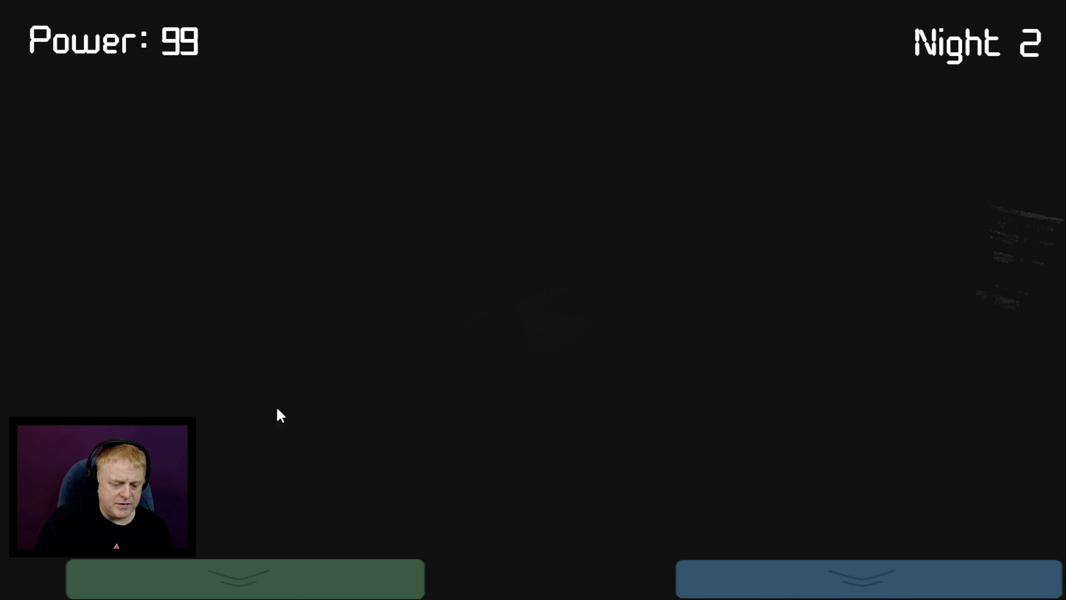
pyautogui.moveTo(244, 373)
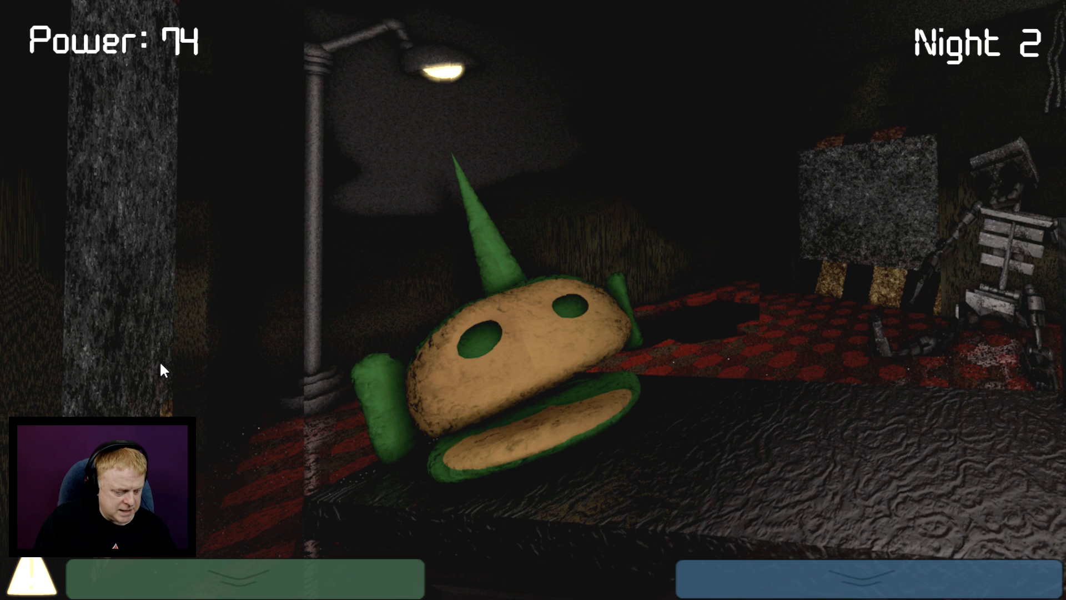
pyautogui.moveTo(217, 407)
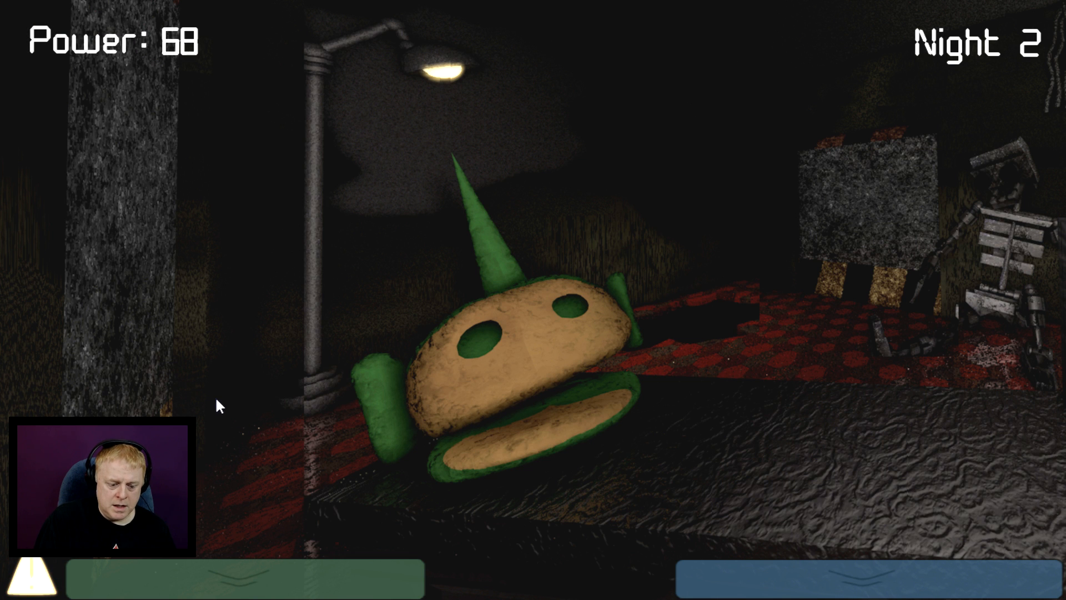